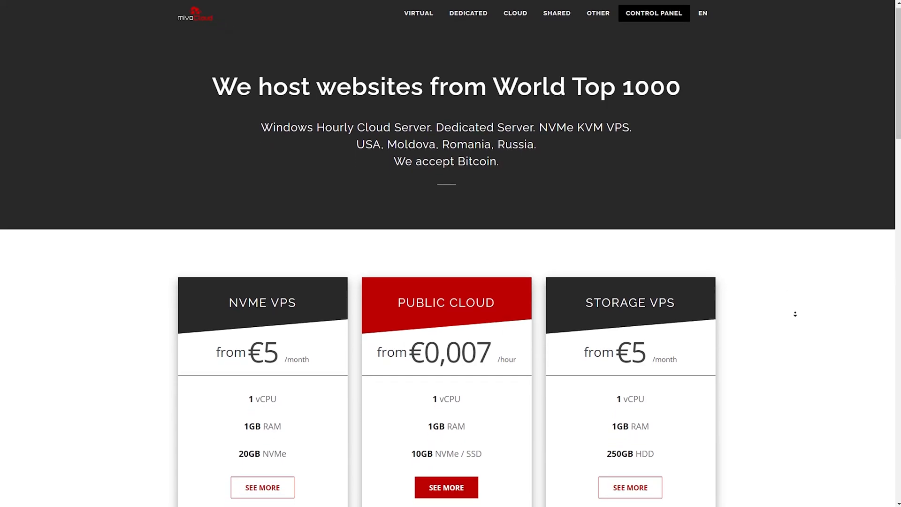
- Run 'apt update && apt upgrade -y' to refresh and upgrade the server's packages
scroll("down", 3)
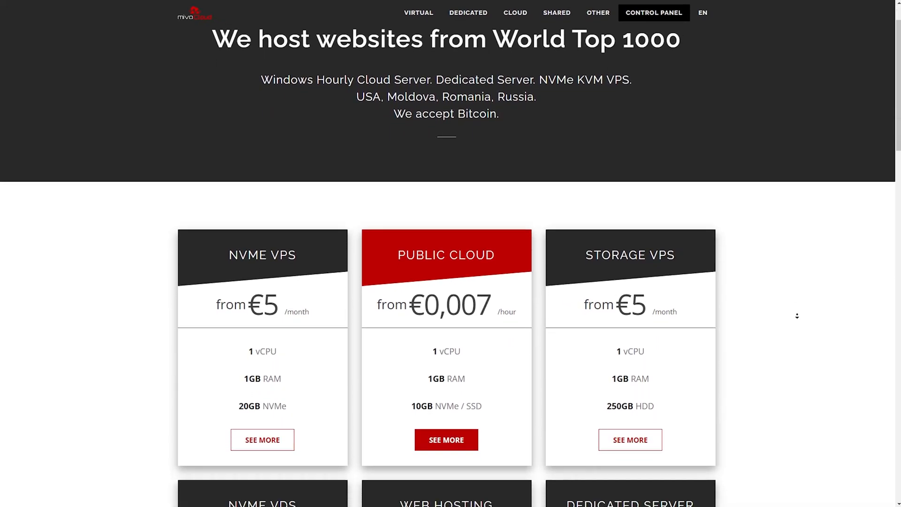
scroll("down", 3)
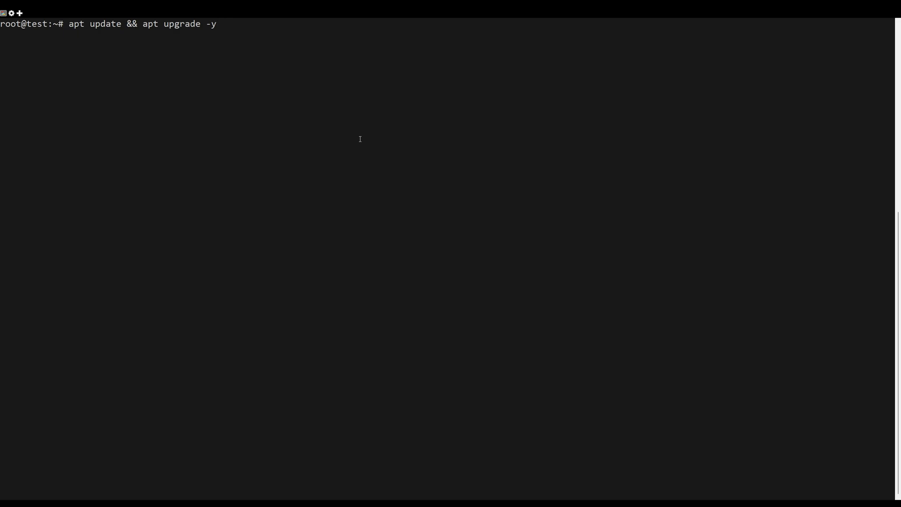
key("Return")
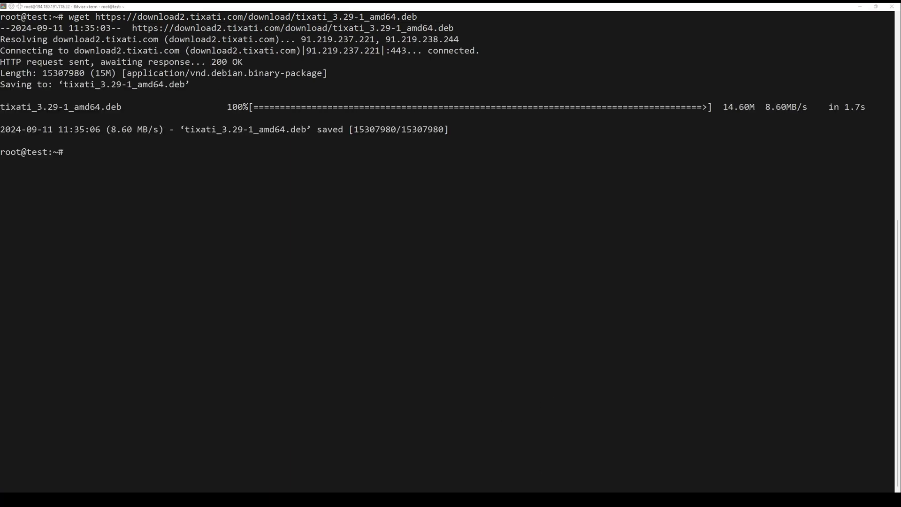
- Install tixati_3.29-1_amd64.deb on the server with dpkg -i
type("dpkg -i tixati_3.29-1_amd64.deb")
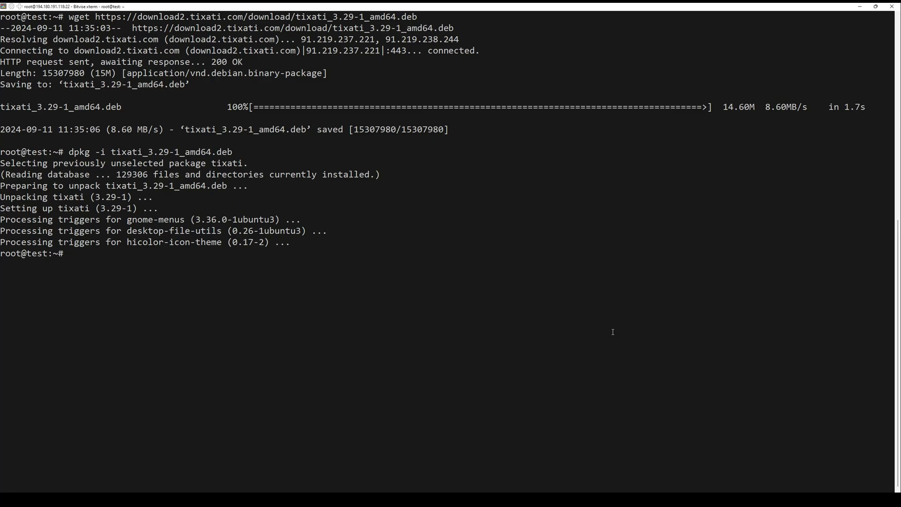
- Fix the leftover Tixati dependencies with 'apt install -f'
type("apt install -f")
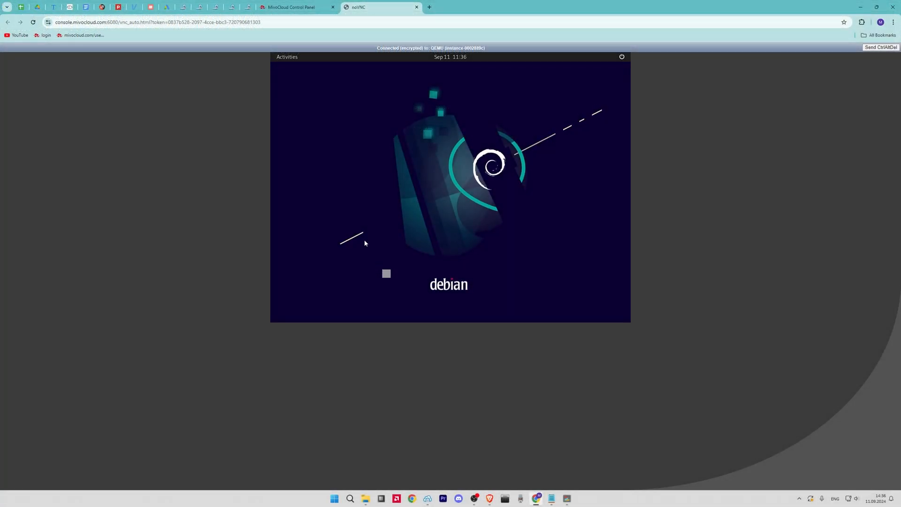
- Search the GNOME Activities overview for 'ti' so Tixati appears in the results
left_click(288, 56)
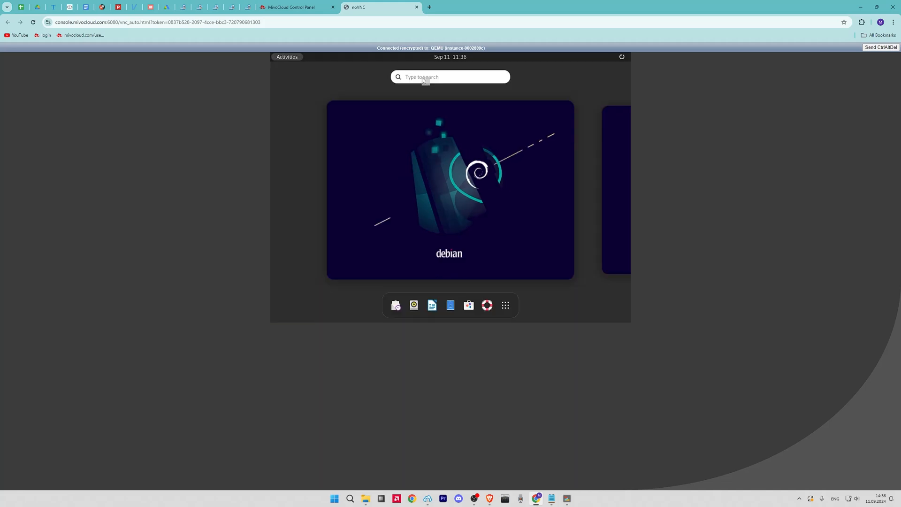
type("ti")
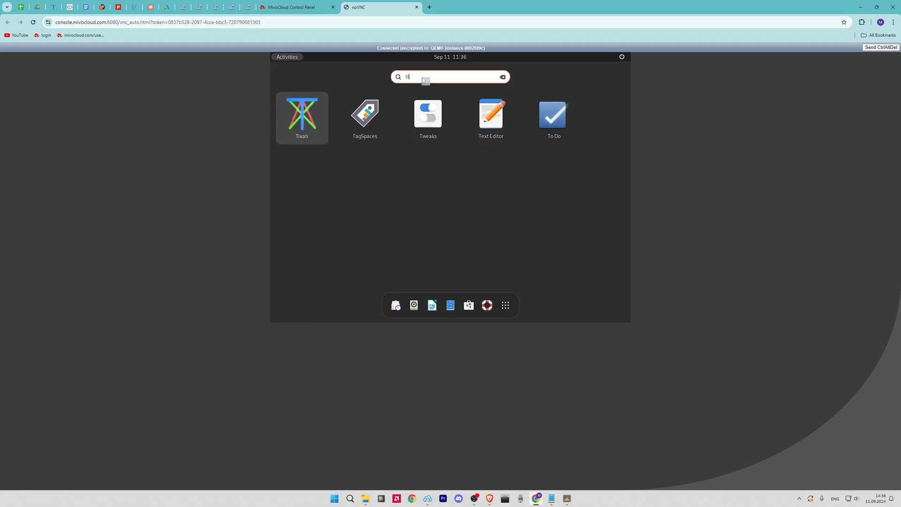